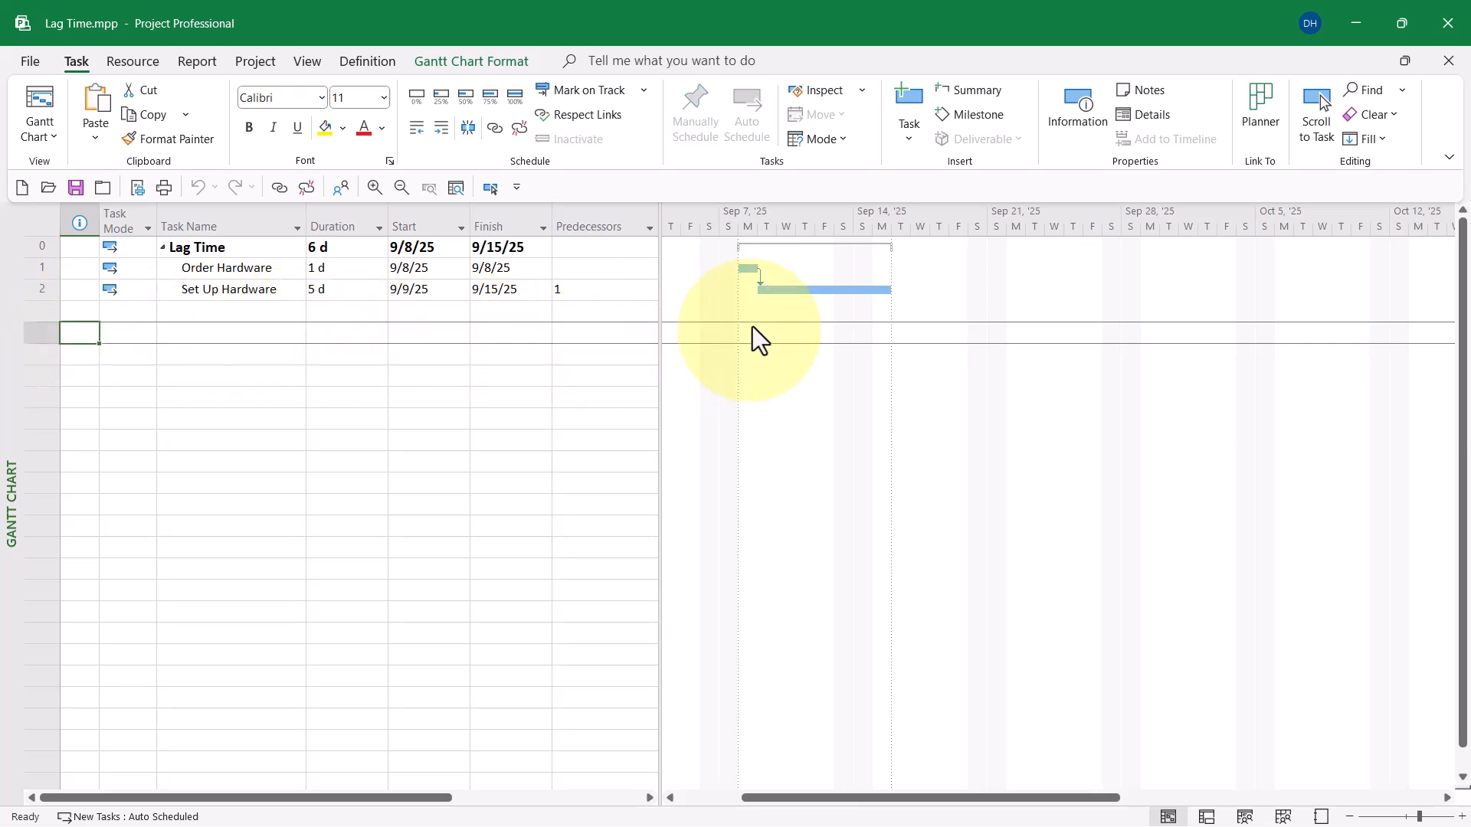
{"action": "mouse_move", "coordinate": [767, 300]}
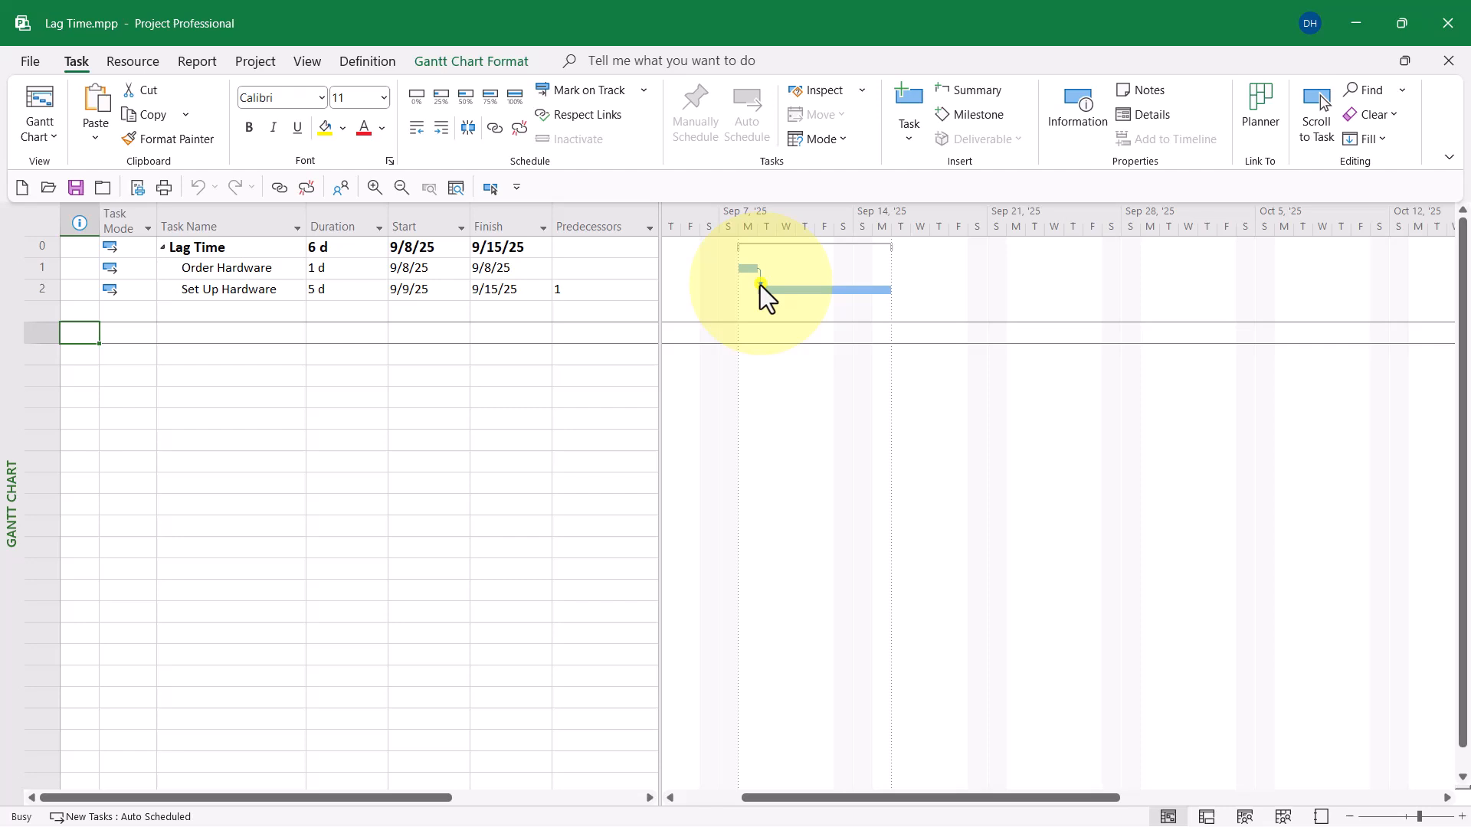
Add a 20-day lag to the Order Hardware to Set Up Hardware link
{"action": "double_click", "coordinate": [760, 289]}
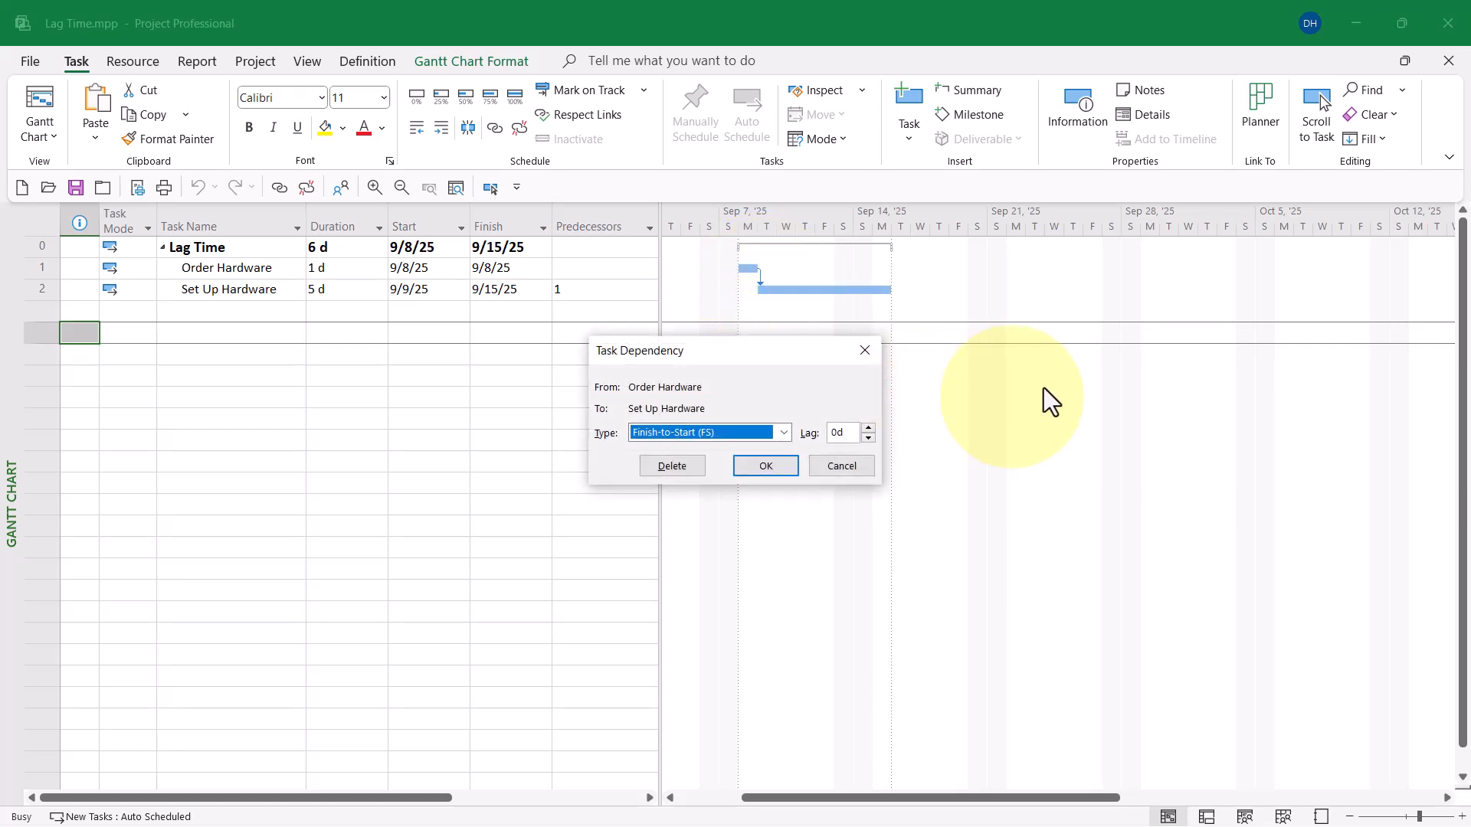
{"action": "mouse_move", "coordinate": [1061, 396]}
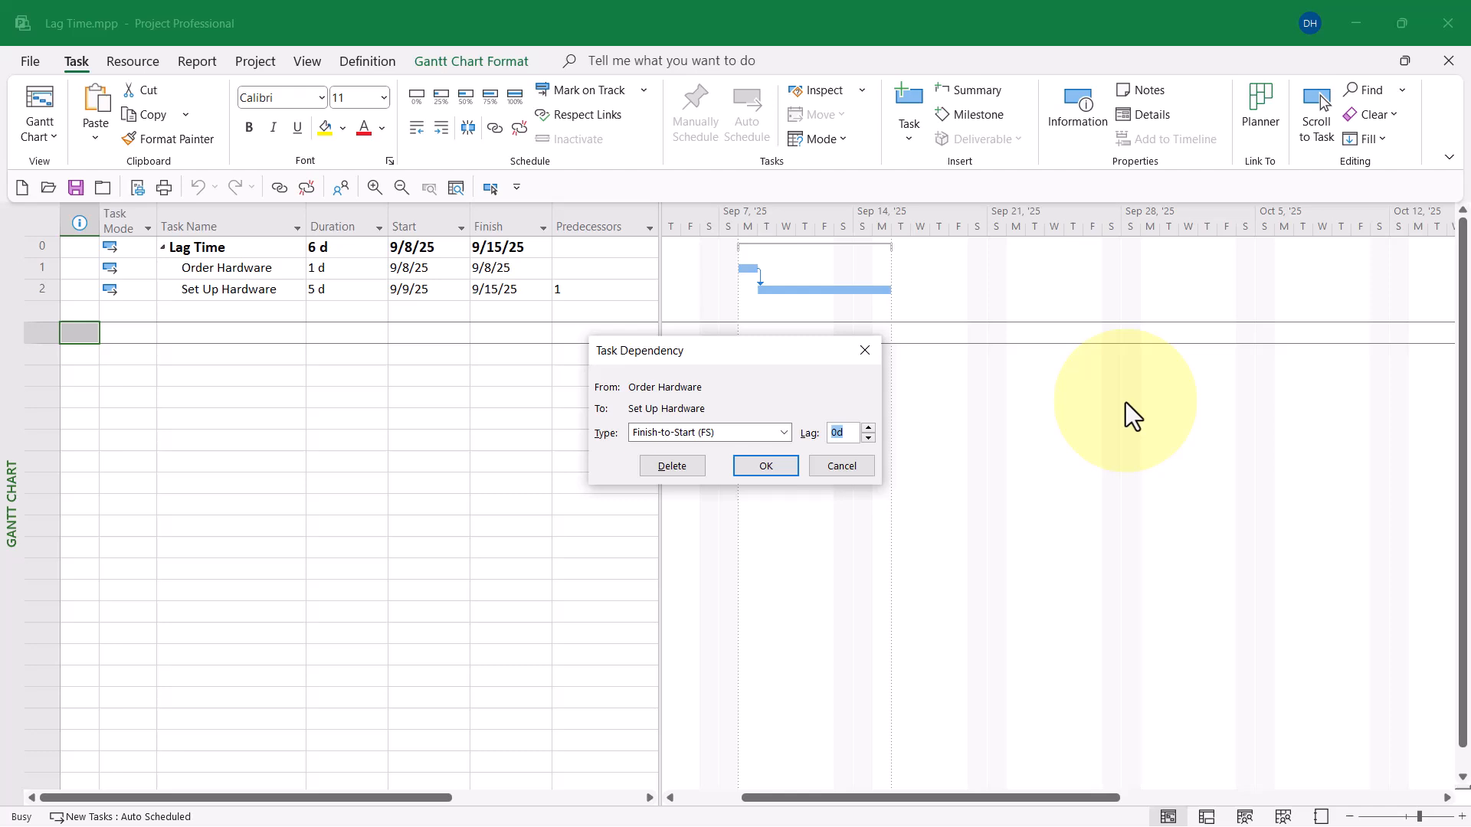
{"action": "type", "text": "20"}
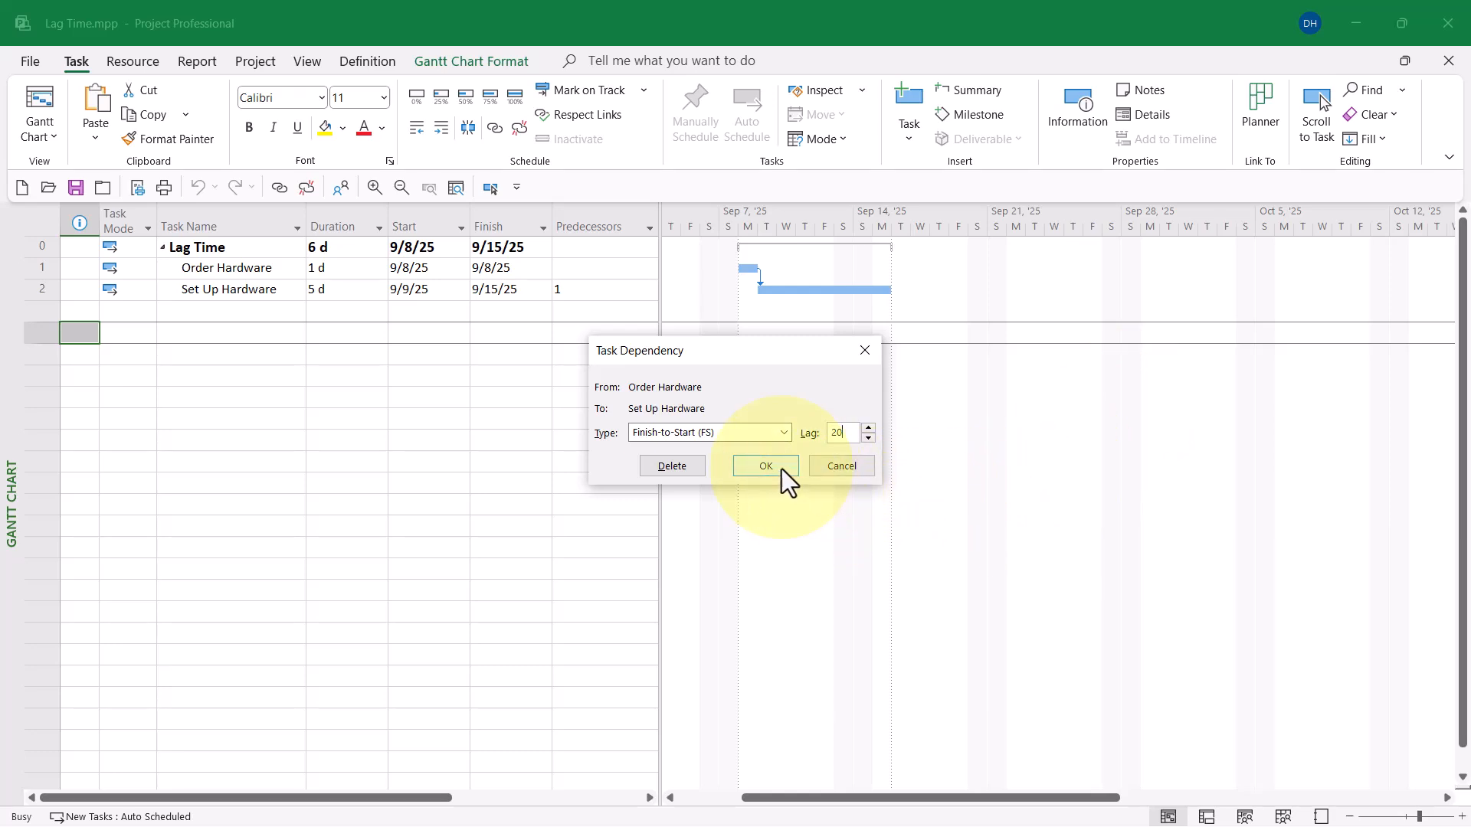
{"action": "left_click", "coordinate": [764, 467]}
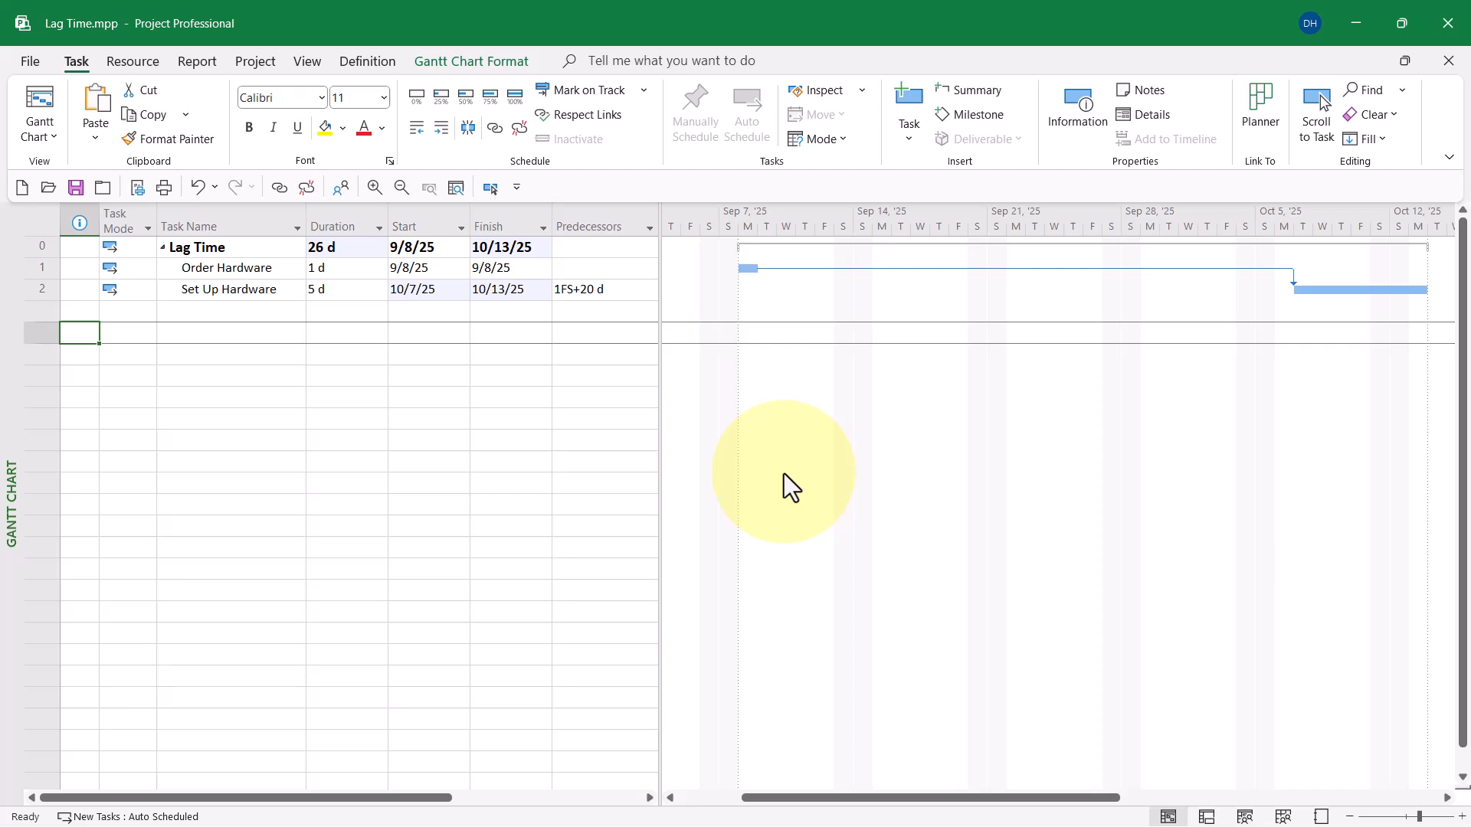
{"action": "mouse_move", "coordinate": [823, 279]}
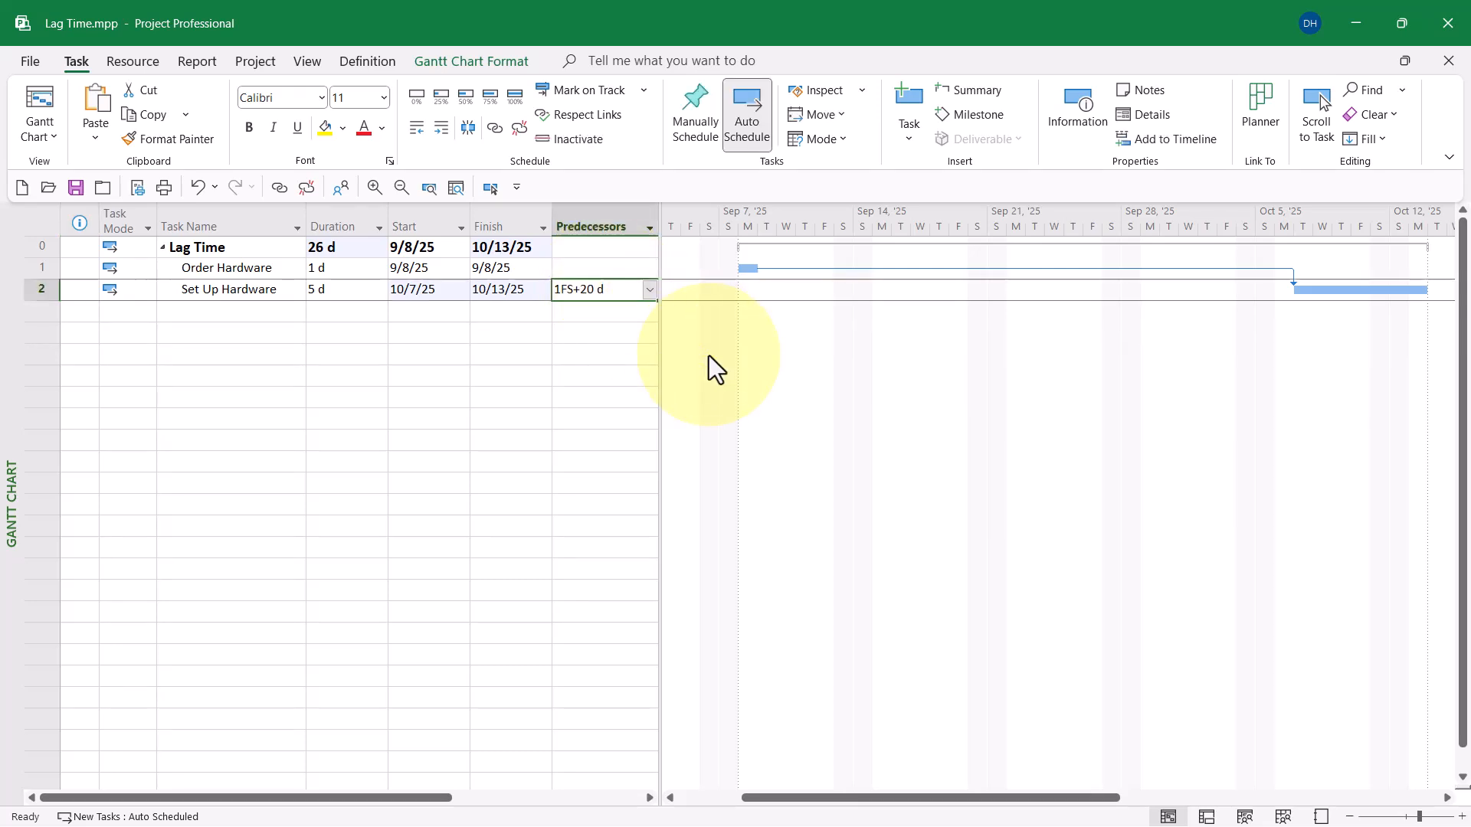
{"action": "mouse_move", "coordinate": [785, 366]}
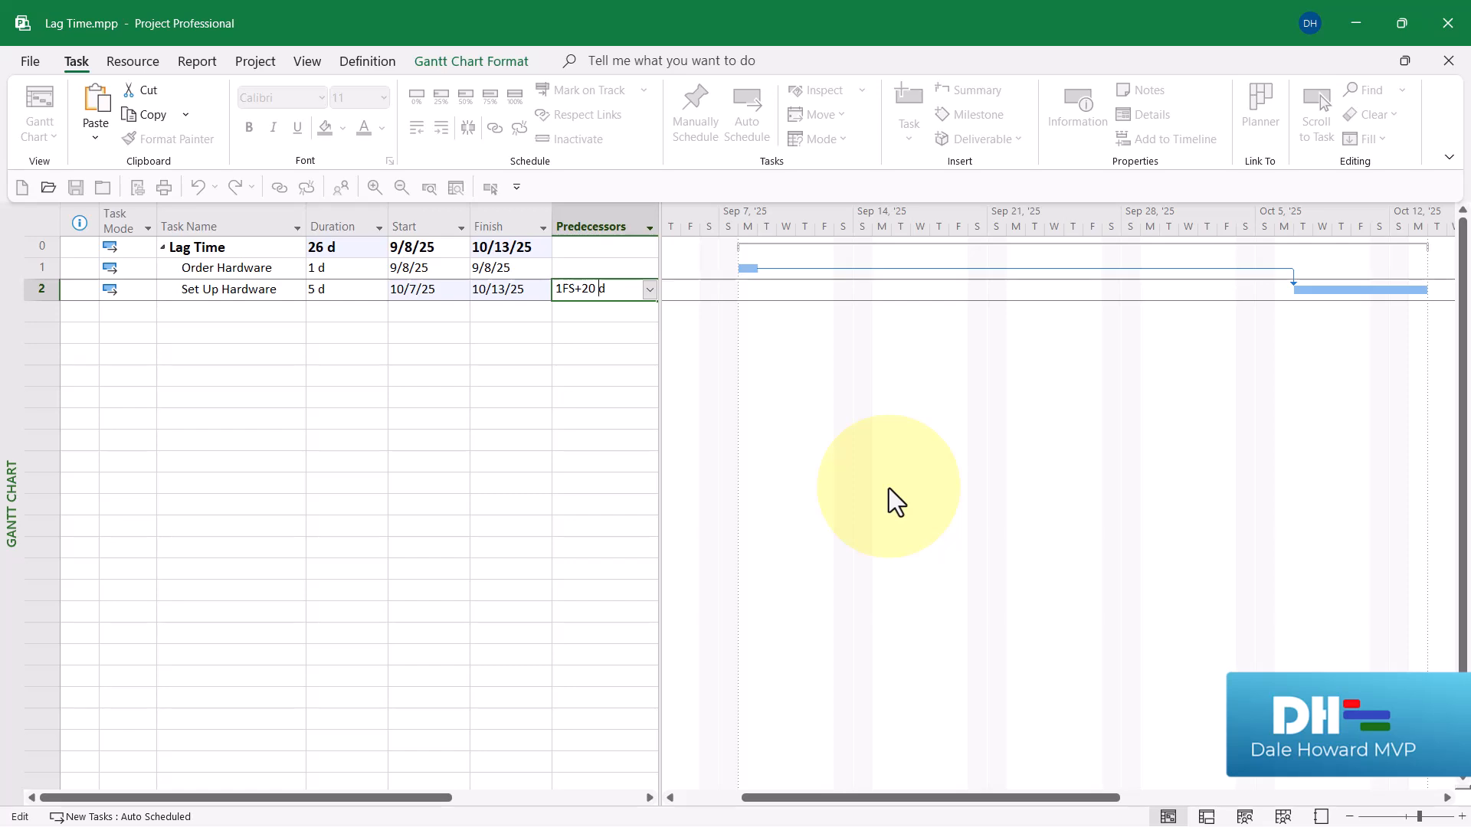
Change Set Up Hardware's predecessor entry to 1FS+20 ed for elapsed days
{"action": "type", "text": "e"}
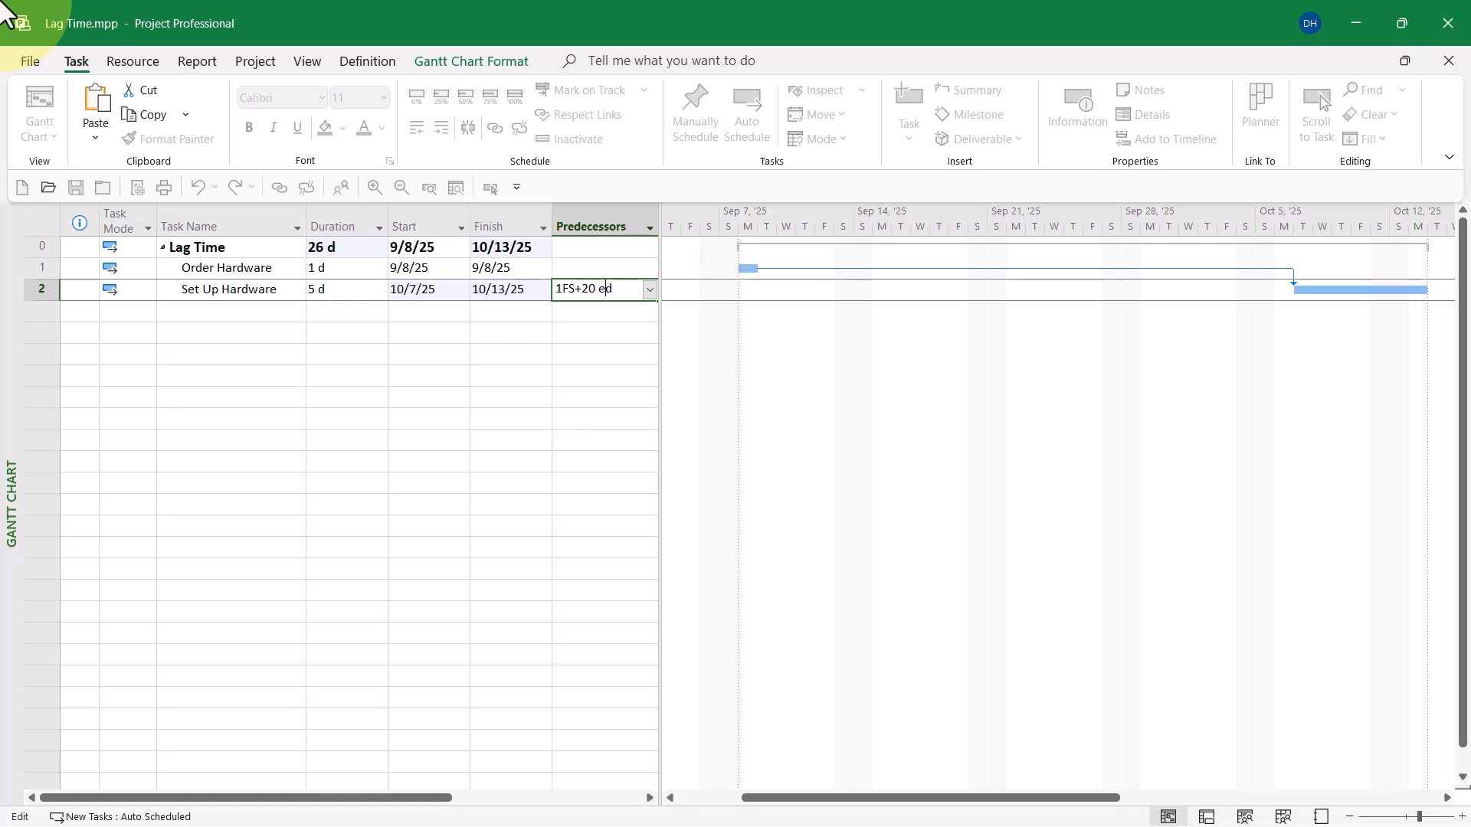
Commit the 1FS+20 ed predecessor, moving Set Up Hardware to 9/29–10/3/25
{"action": "key", "text": "enter"}
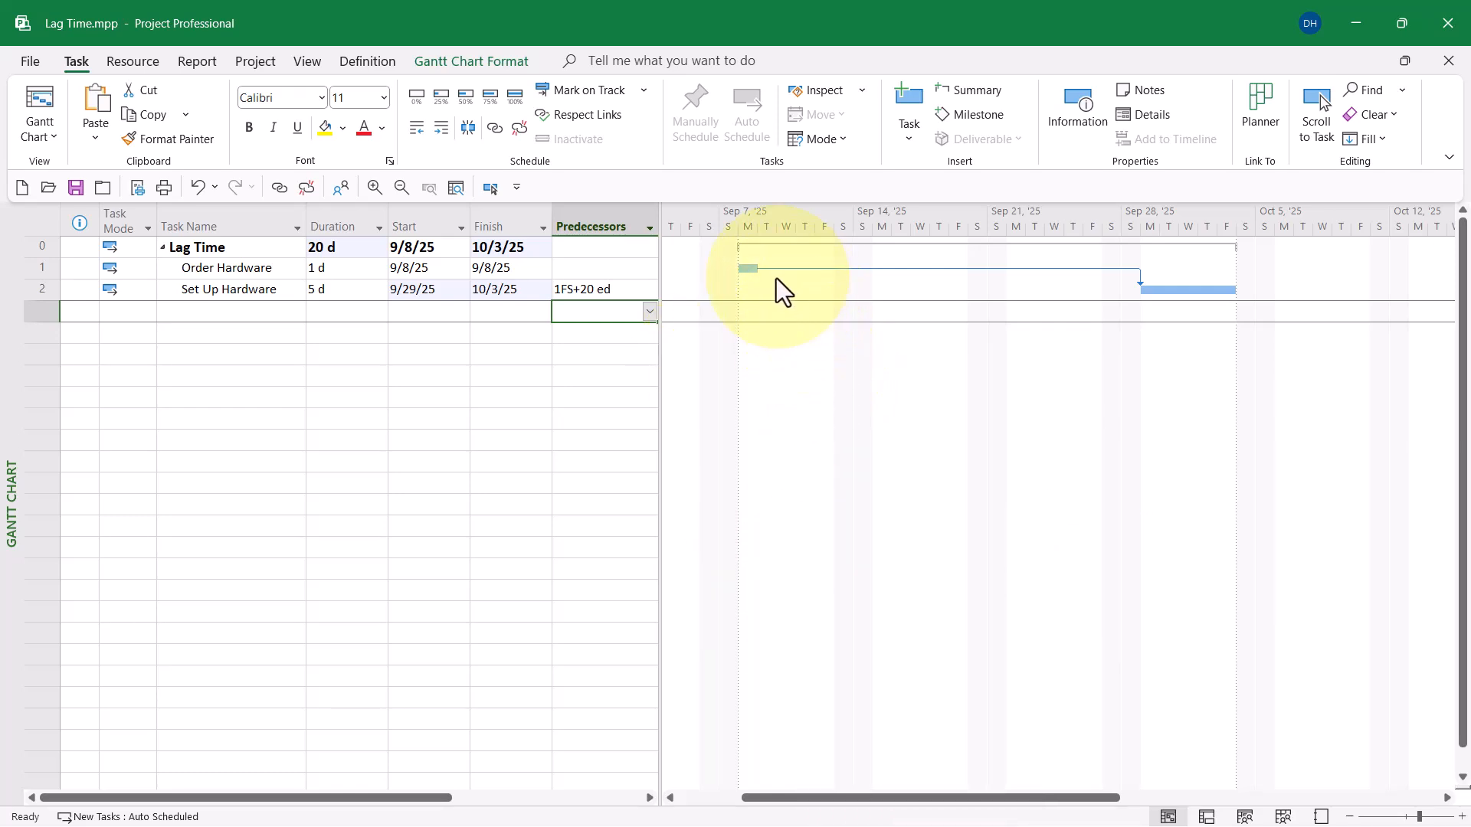
{"action": "mouse_move", "coordinate": [872, 291]}
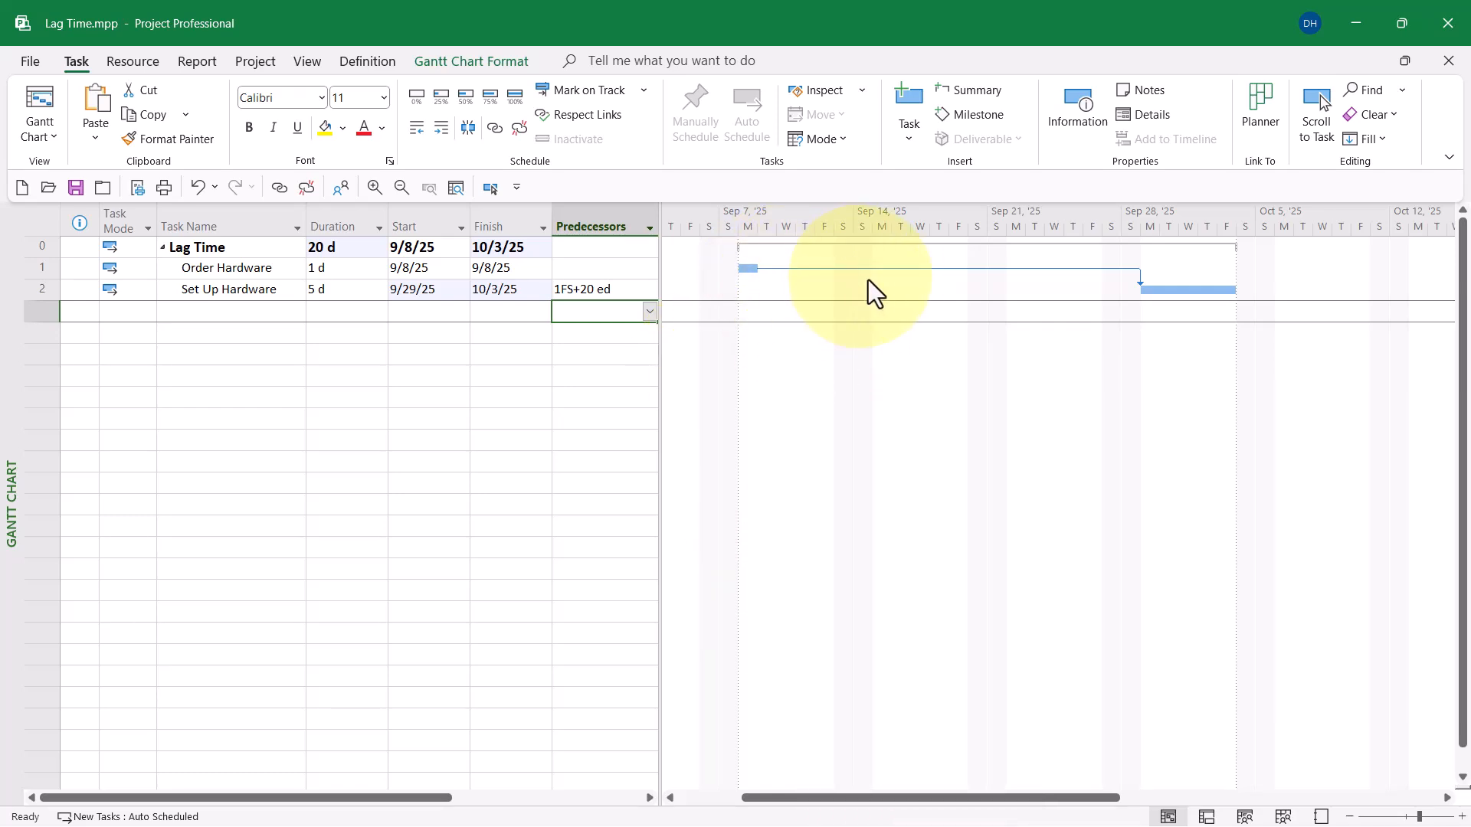
{"action": "mouse_move", "coordinate": [1002, 295]}
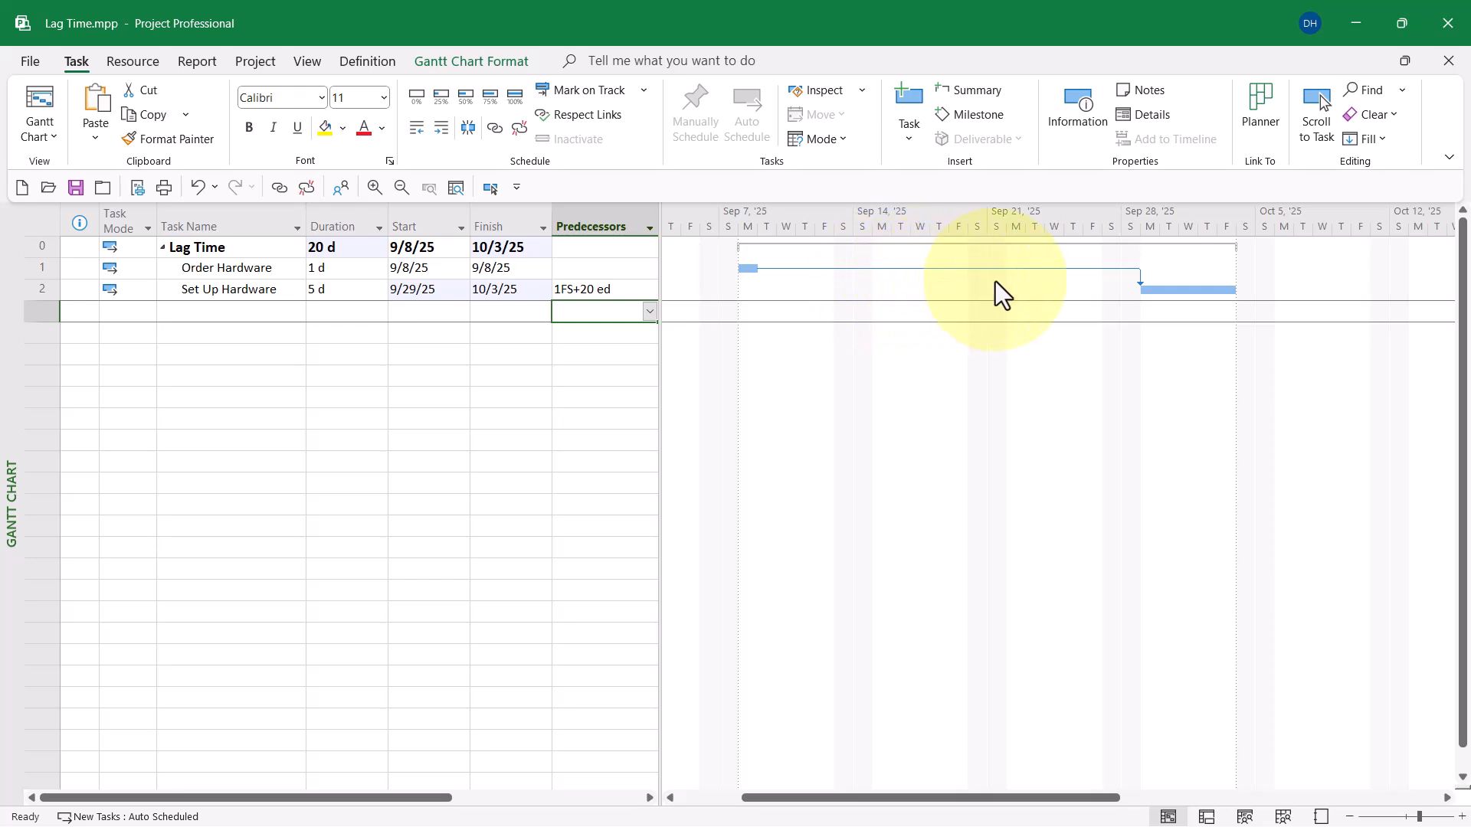
{"action": "mouse_move", "coordinate": [1018, 291]}
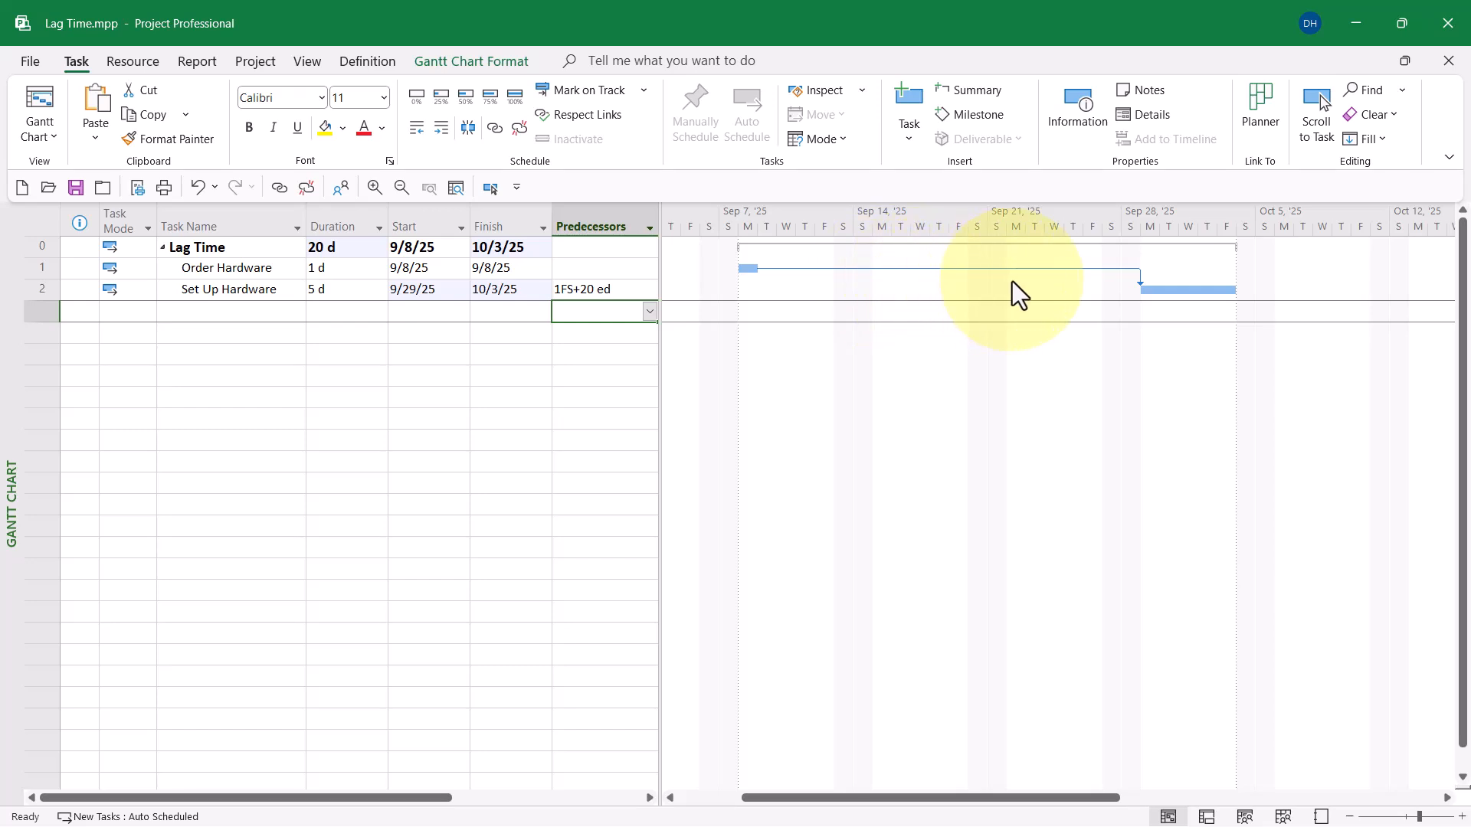